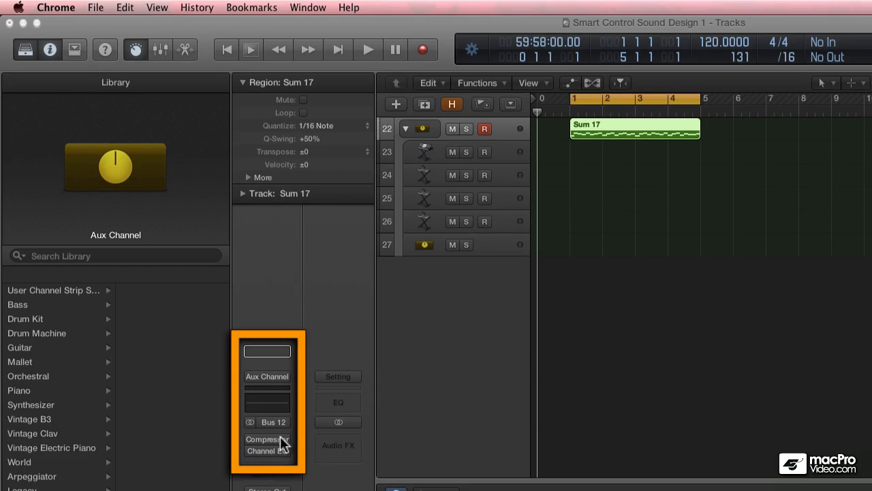
mouse_move(278, 452)
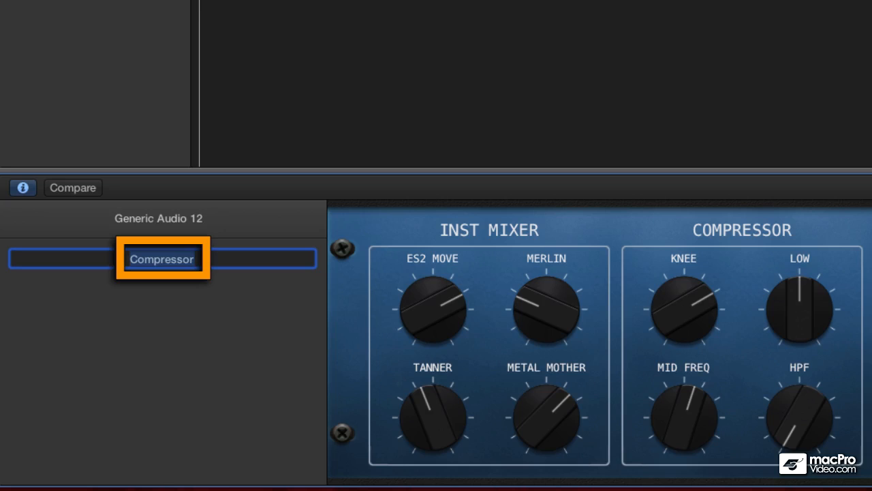
Step: Map the first Compressor knob to Compressor Threshold via its Parameter Mapping list
click(685, 311)
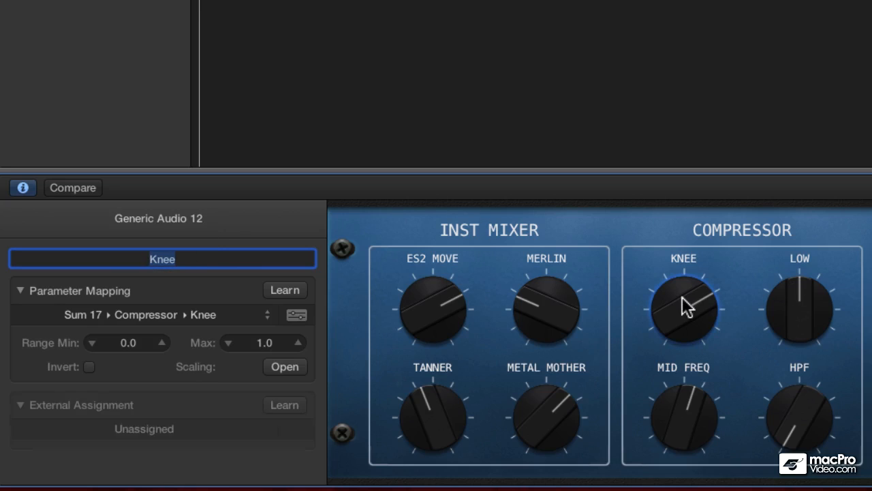
click(283, 405)
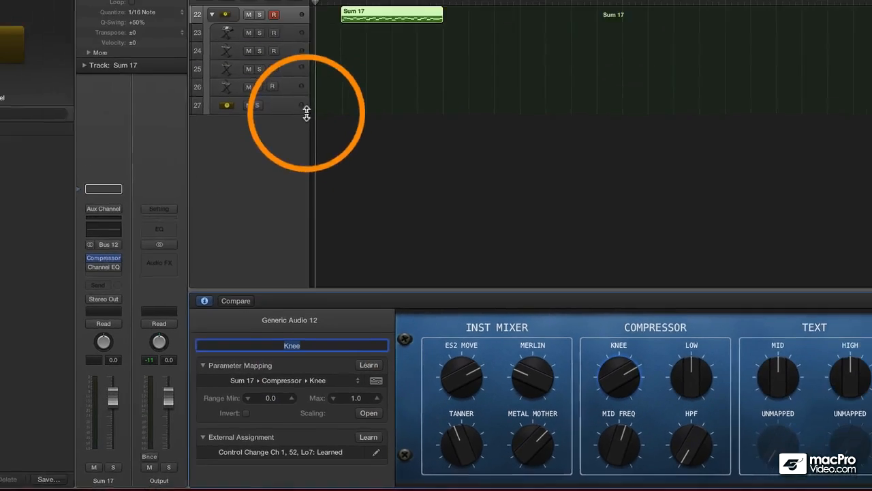
click(104, 258)
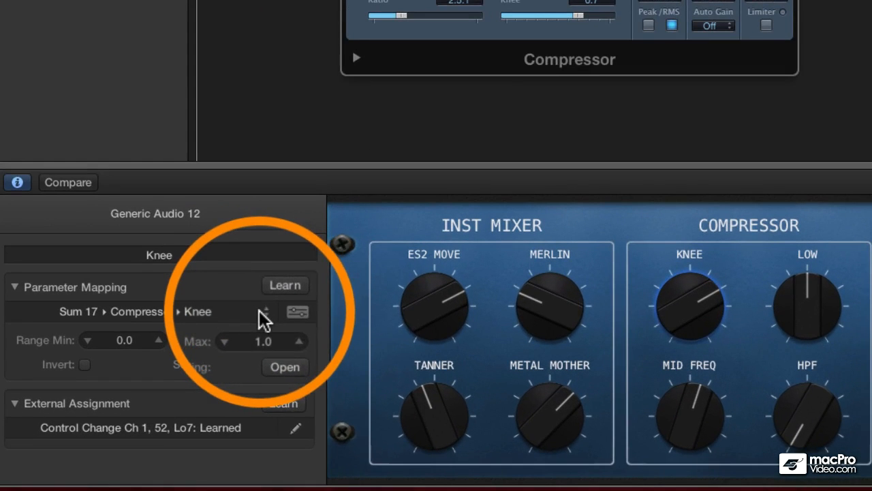
click(294, 312)
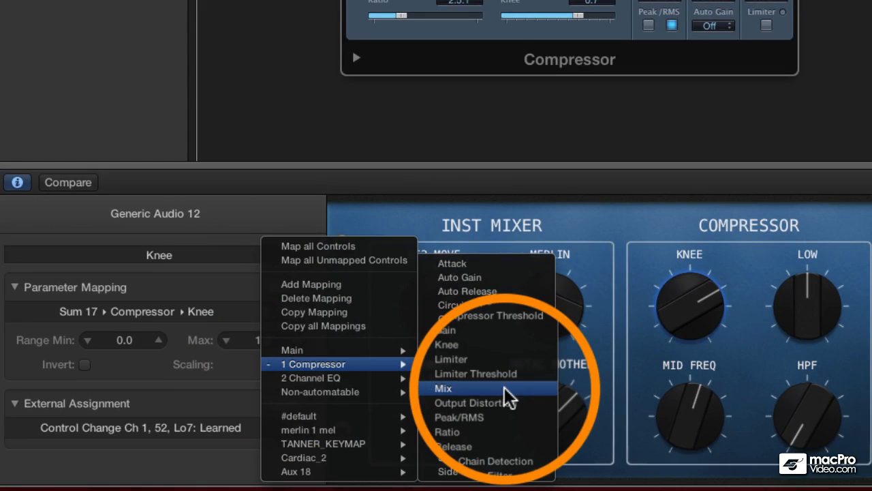
mouse_move(507, 409)
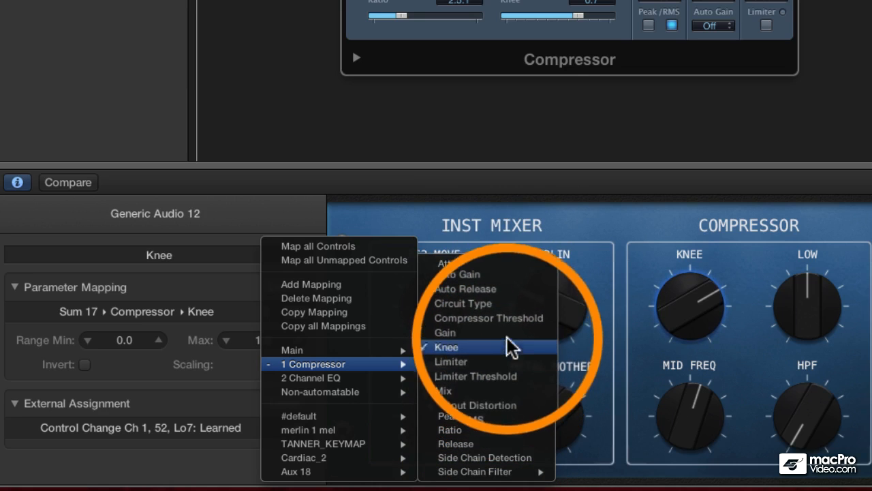
click(488, 319)
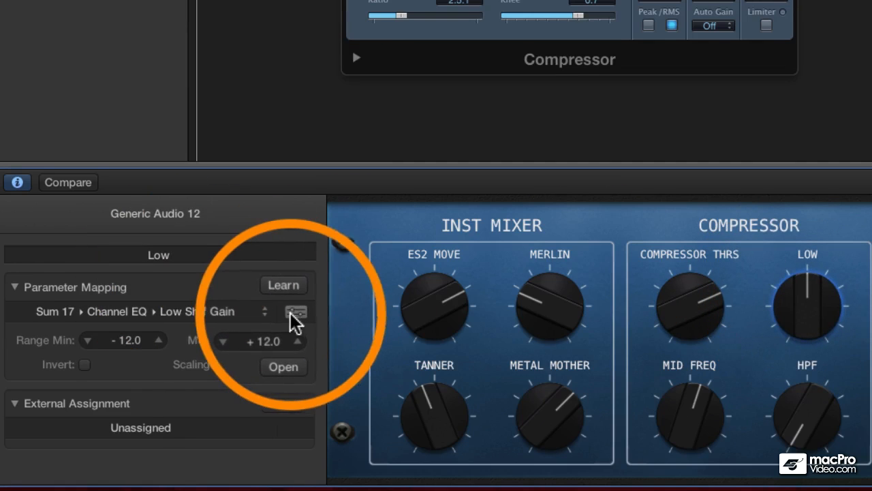
Step: Map the remaining Compressor knobs to Ratio, Attack and Release
click(297, 311)
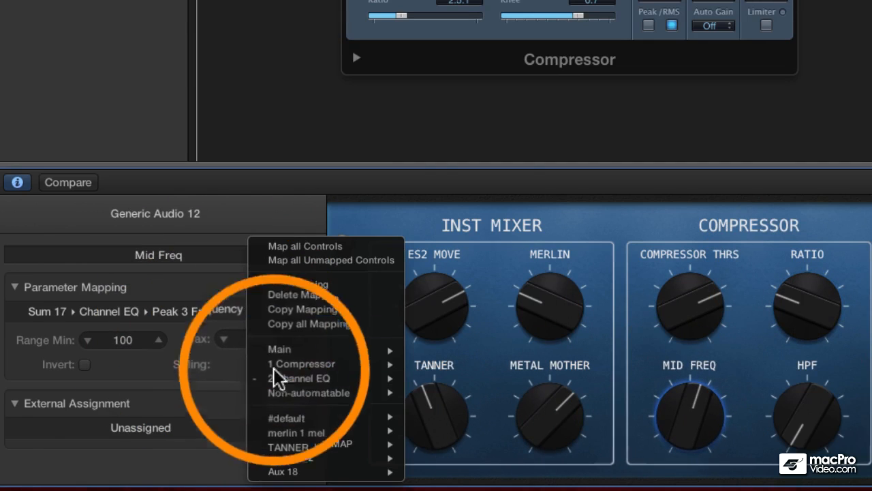
click(300, 363)
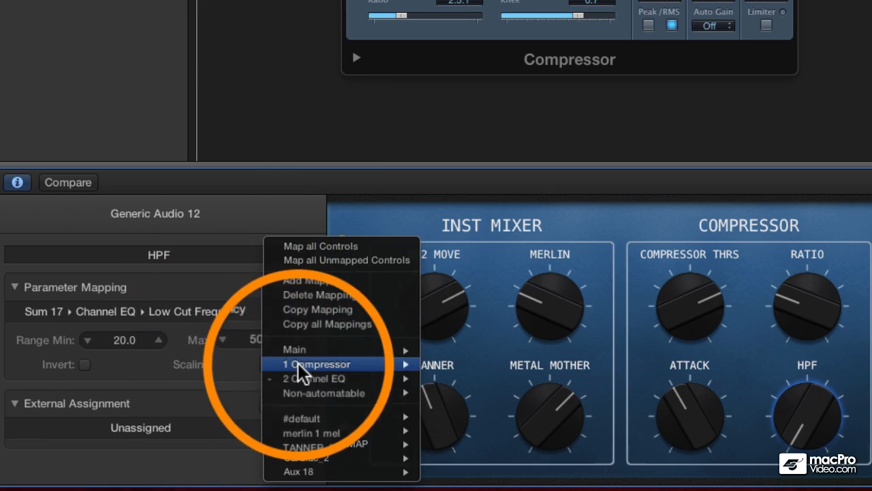
mouse_move(315, 364)
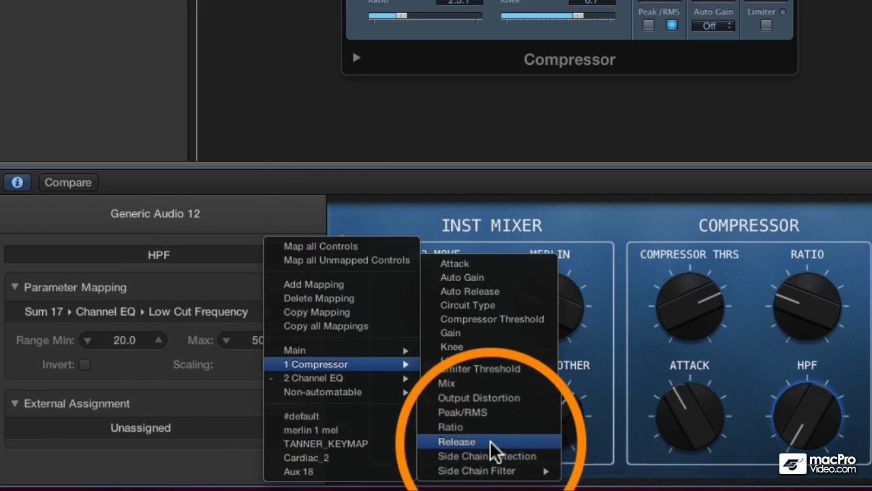
click(456, 441)
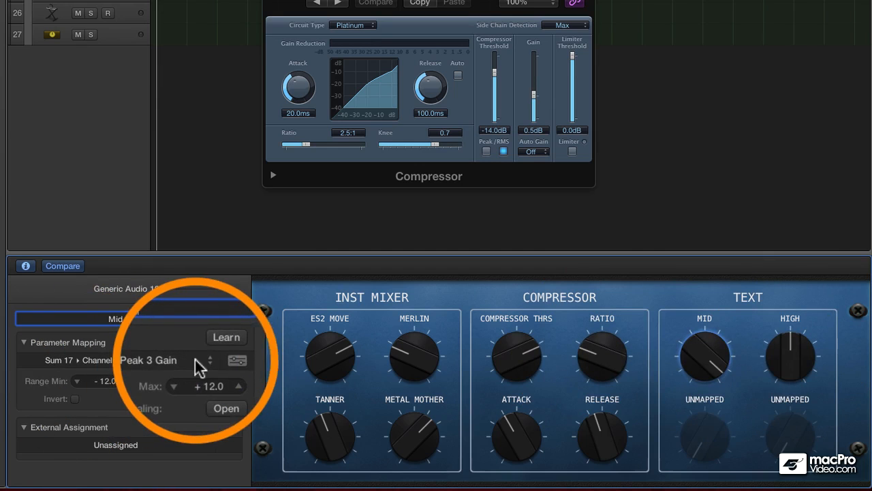
Step: Map the first two Text knobs to Channel EQ Peak 2 Frequency and Peak 2 Gain
click(238, 409)
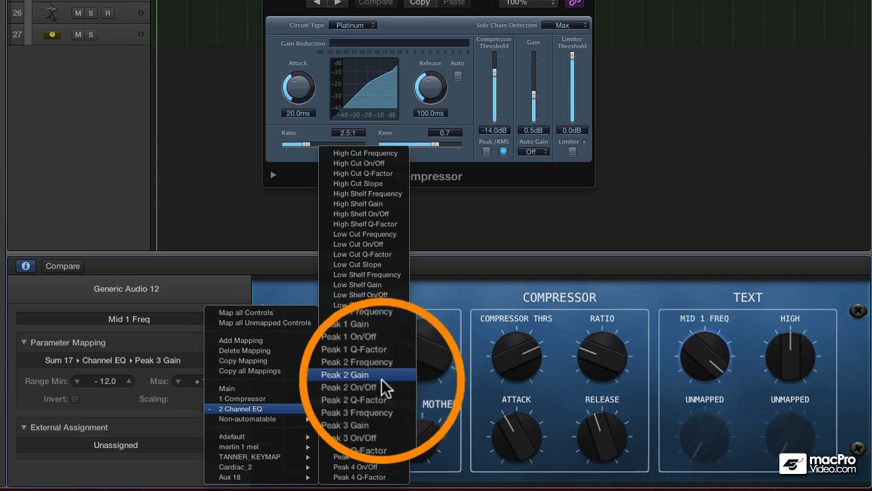
click(358, 363)
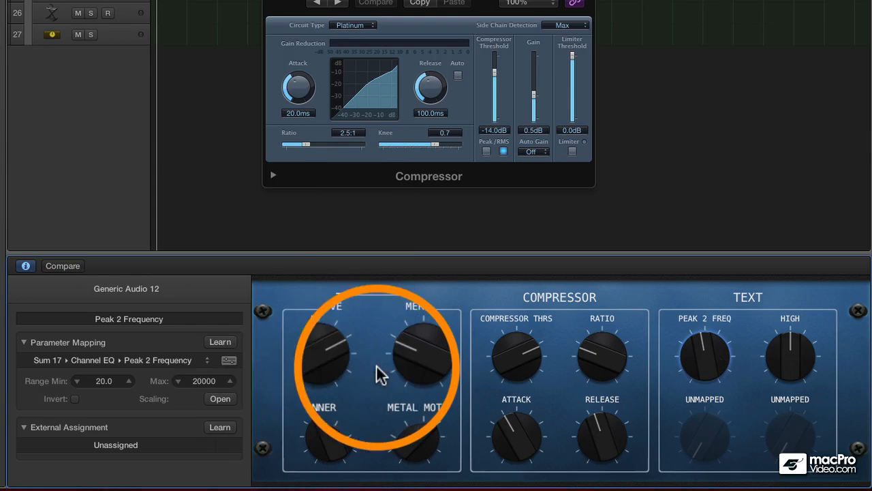
click(782, 357)
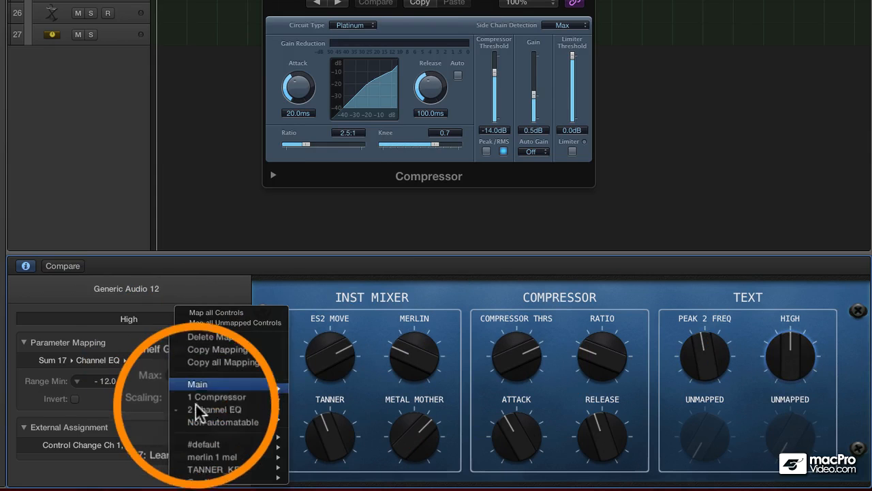
click(212, 409)
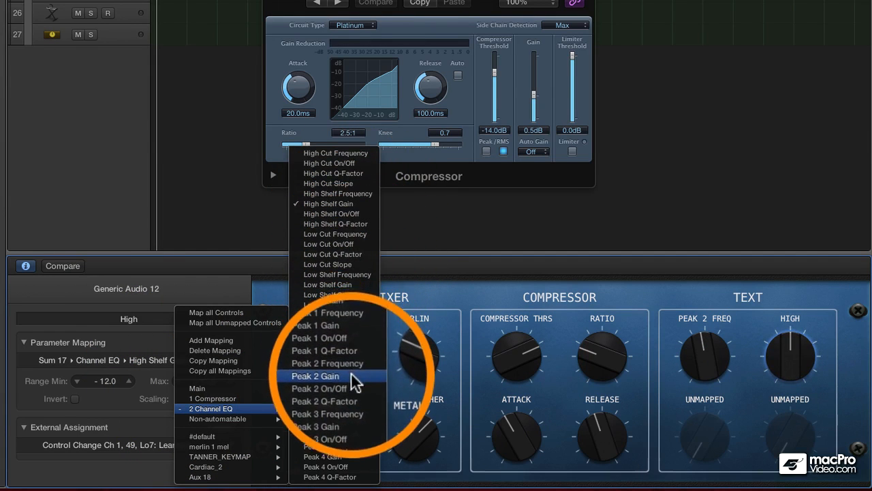
click(316, 376)
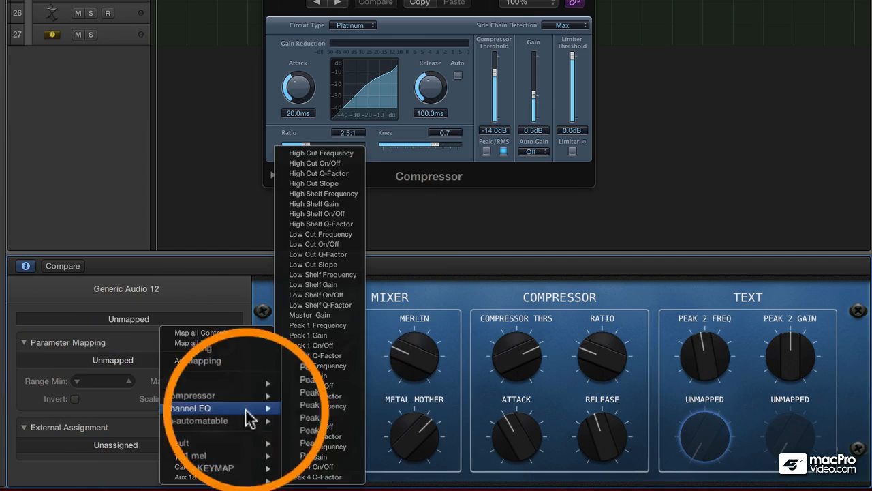
Step: Map the last two Text knobs to Channel EQ Peak 3 Frequency and Peak 3 Gain
click(311, 414)
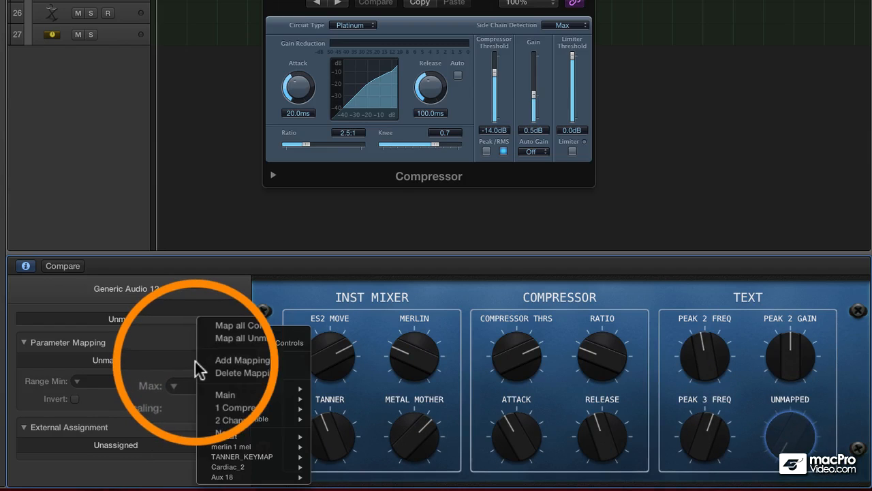
click(233, 406)
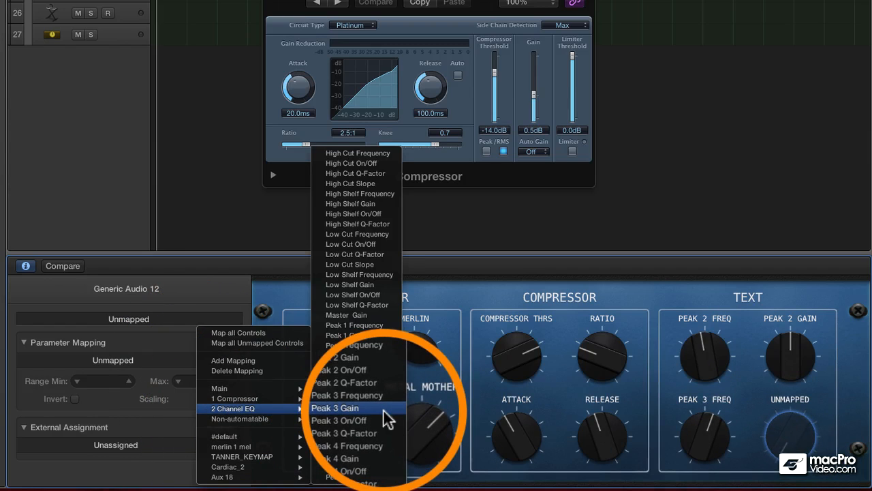
click(333, 406)
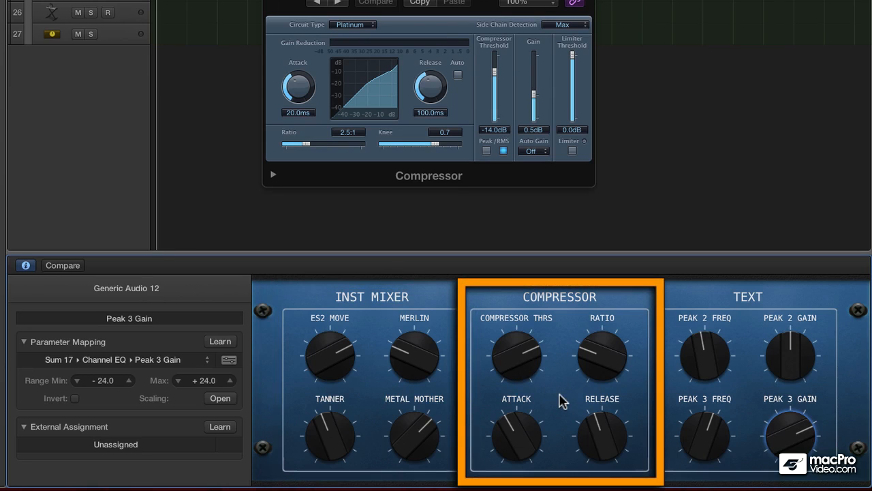
Step: Rename the third knob section from Text to 'EQ' in the Inspector
click(788, 436)
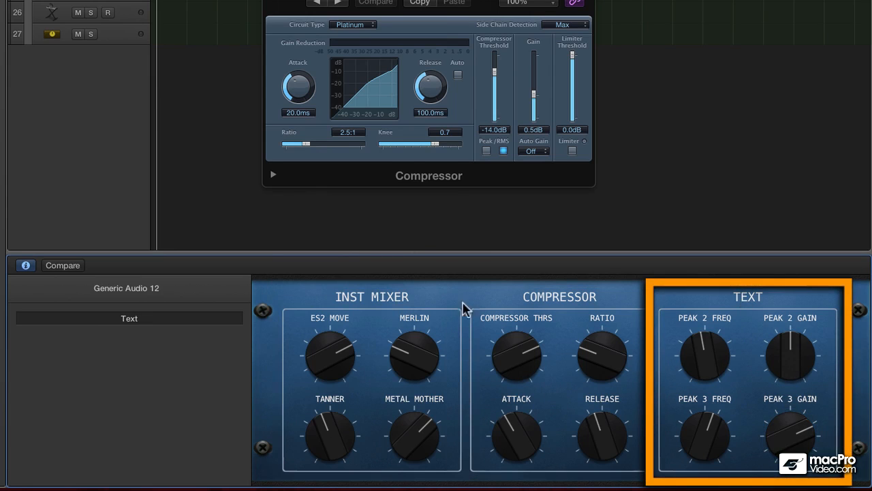
double_click(128, 319)
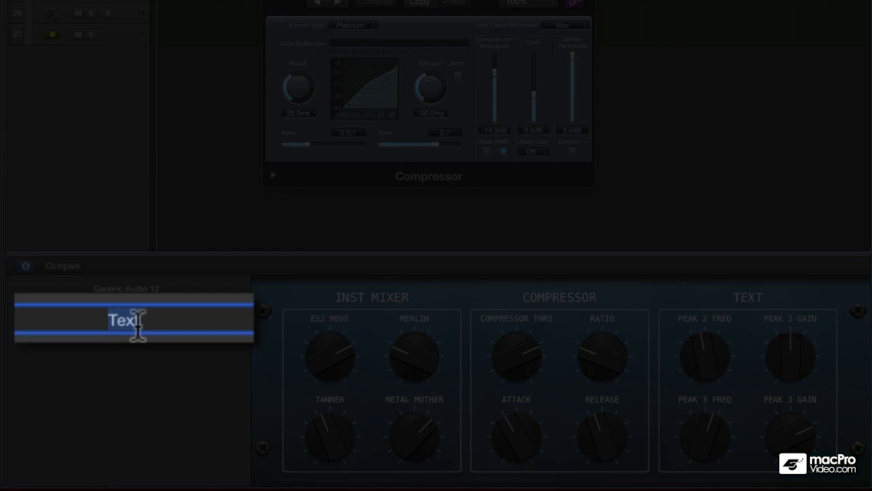
text(EQ)
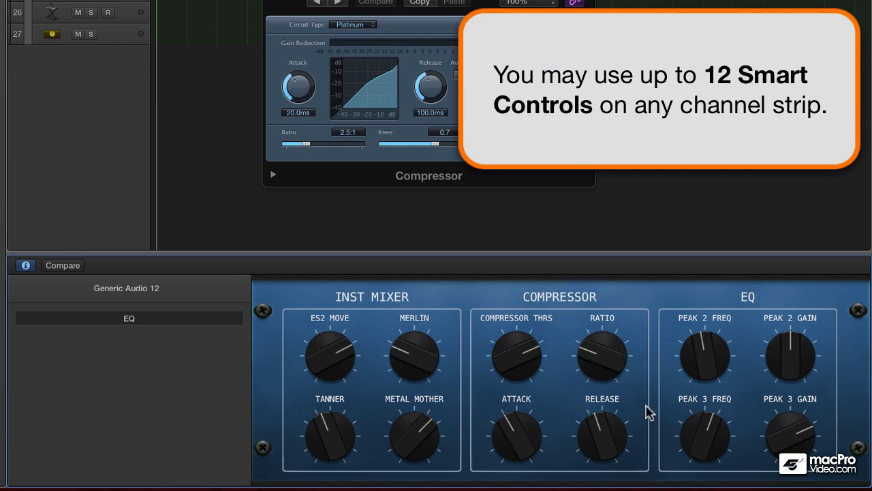
mouse_move(562, 389)
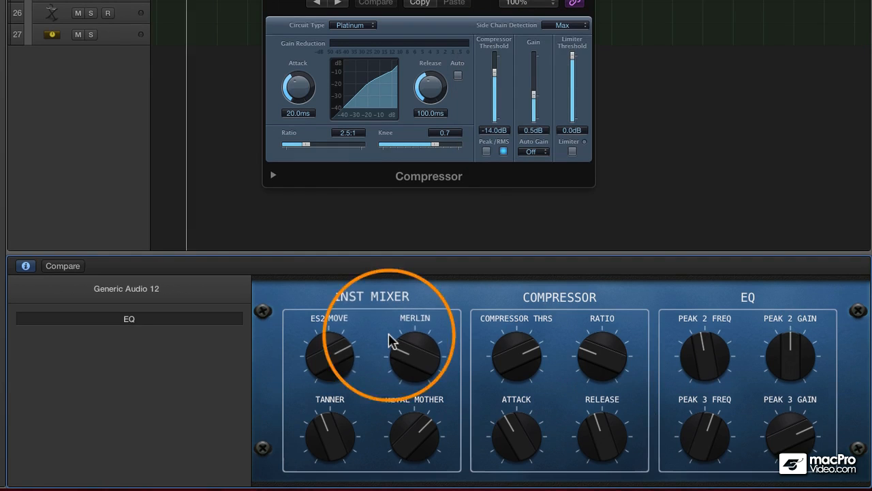
click(330, 355)
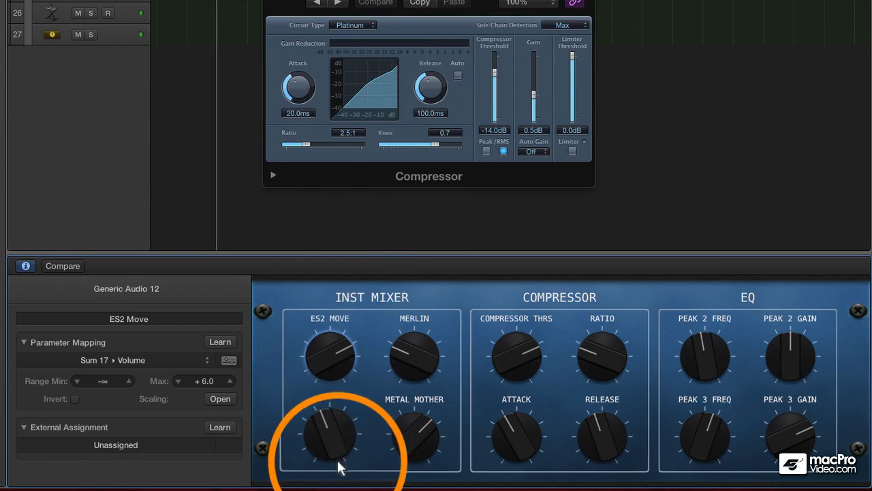